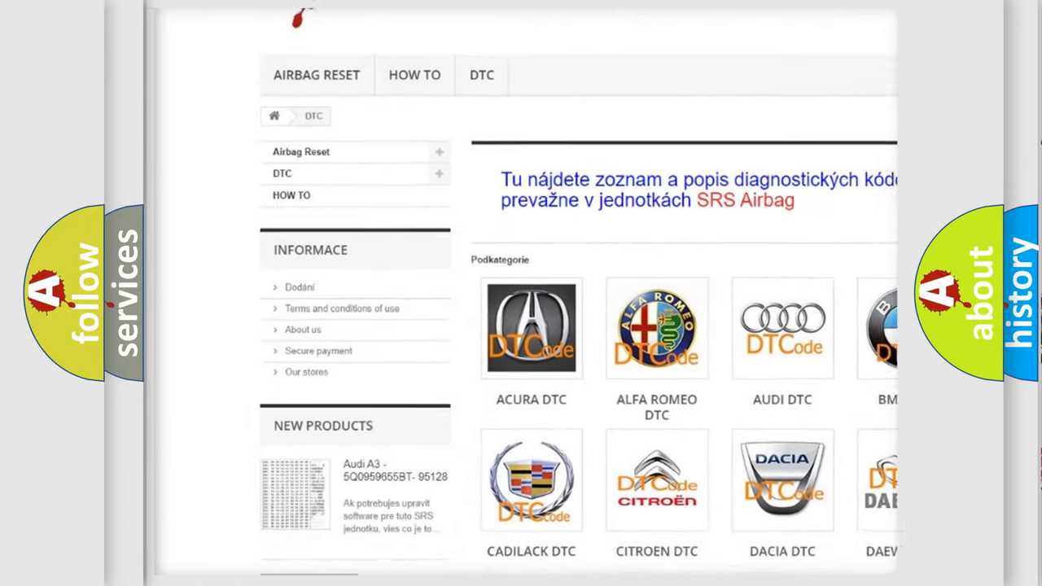
pyautogui.scroll(-3)
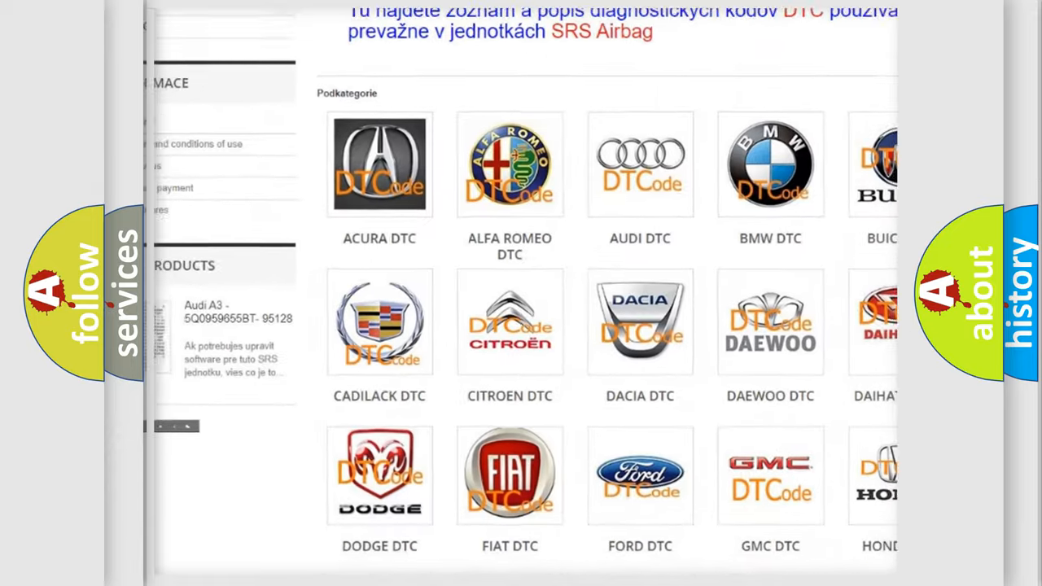